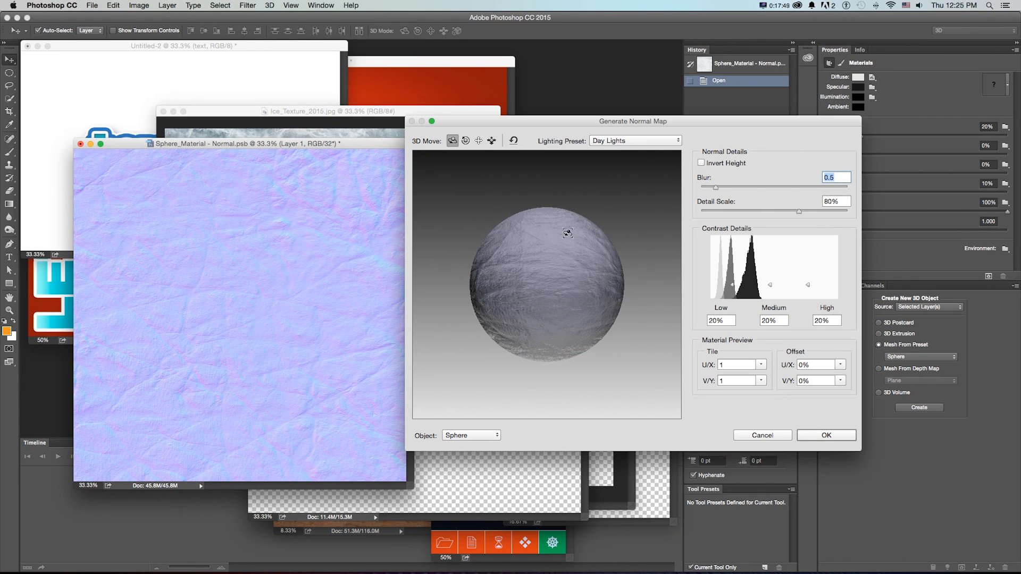
{"action": "mouse_move", "coordinate": [512, 206]}
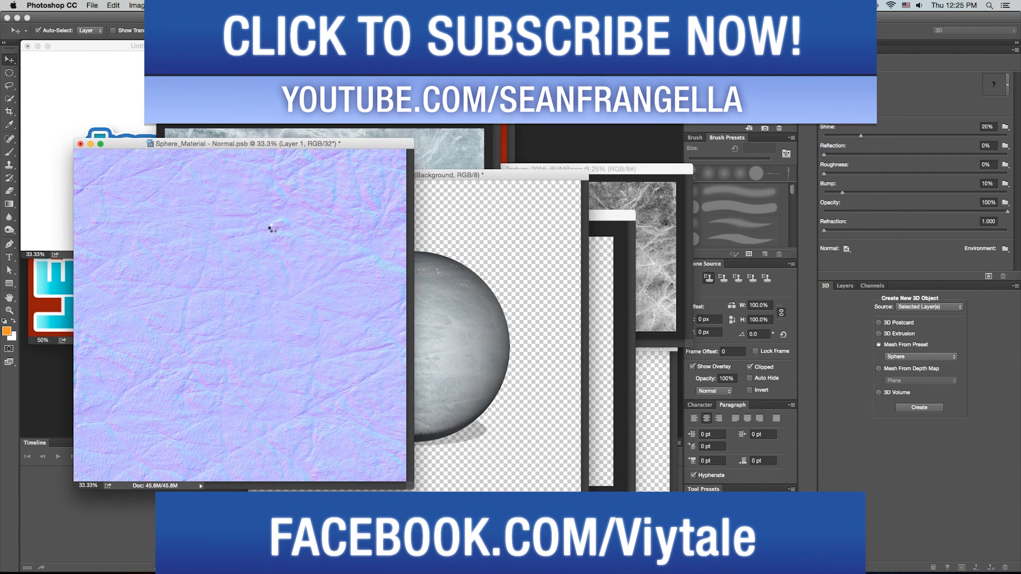
Step: Return to the Photoshop workspace with the ice texture files and sphere document
{"action": "left_click", "coordinate": [320, 5]}
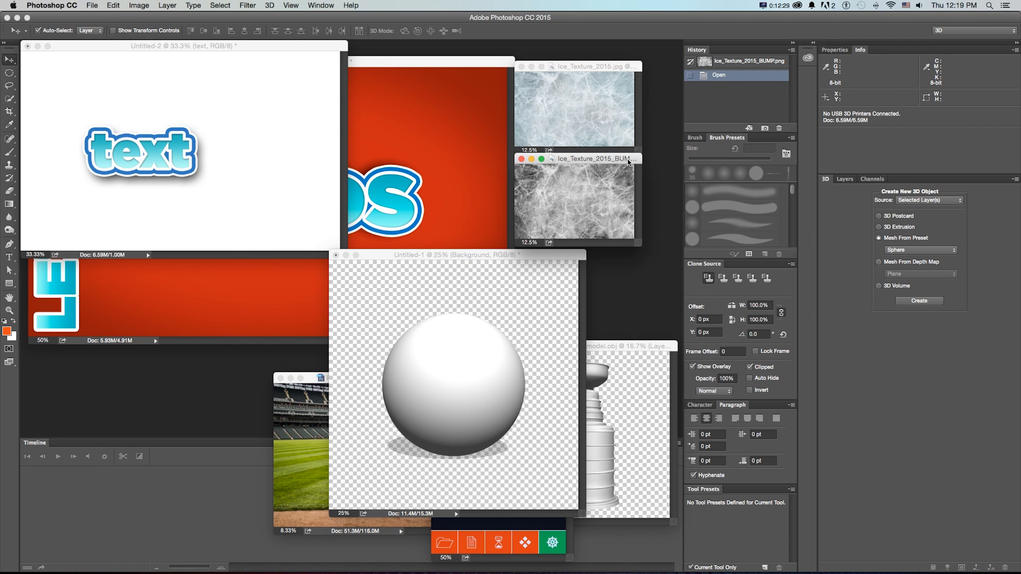
Step: Load stanley_cup_model.obj, search Help, then browse the 3D menu commands like Simplify Mesh(es)
{"action": "left_click", "coordinate": [918, 300]}
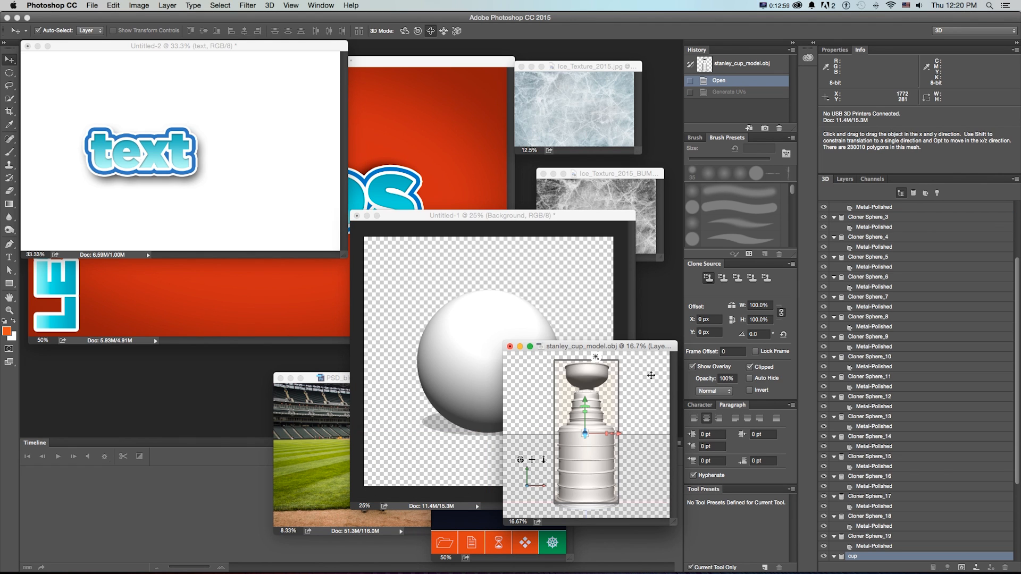
{"action": "left_click", "coordinate": [350, 6]}
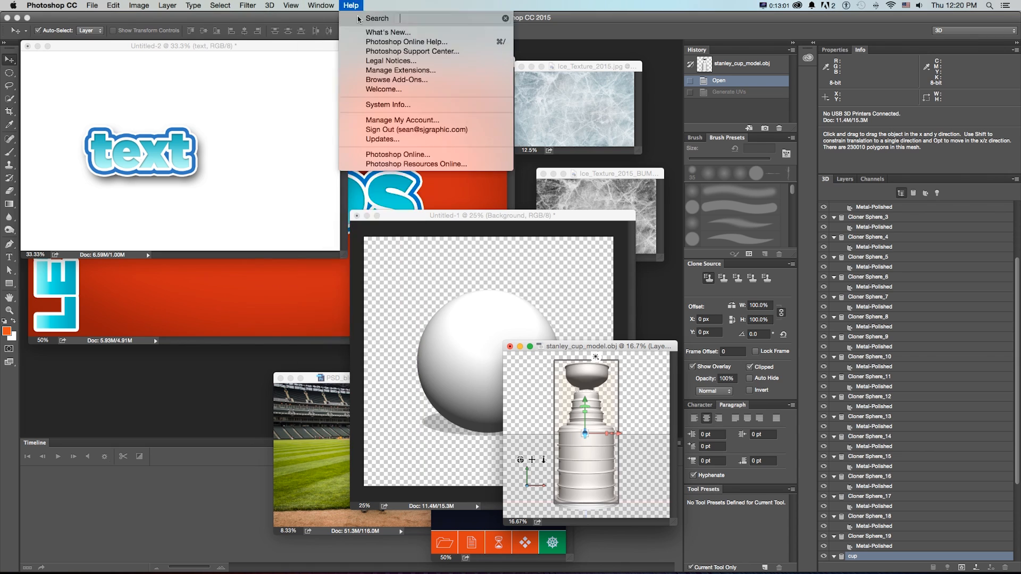
{"action": "left_click", "coordinate": [269, 5]}
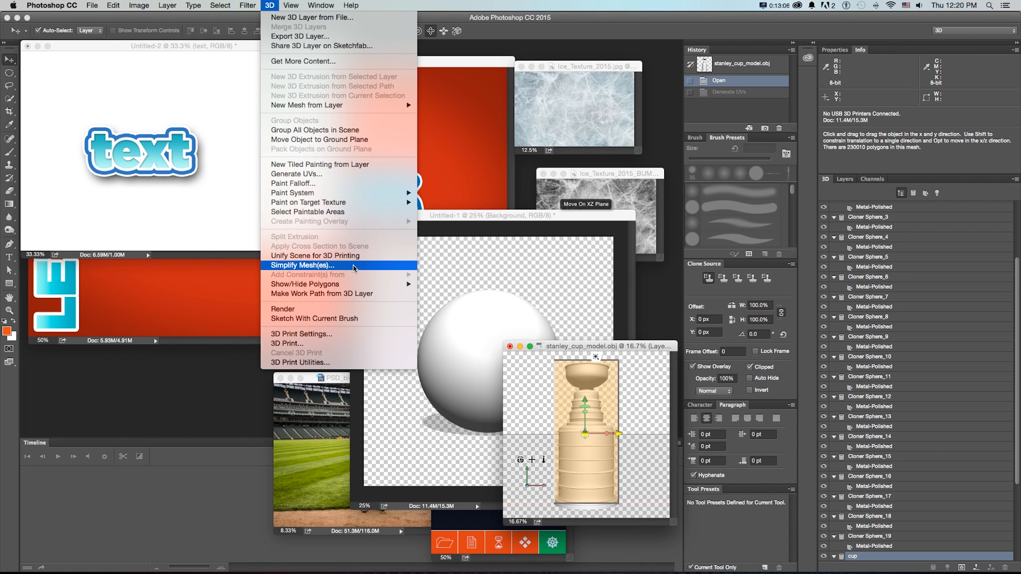
{"action": "mouse_move", "coordinate": [354, 269]}
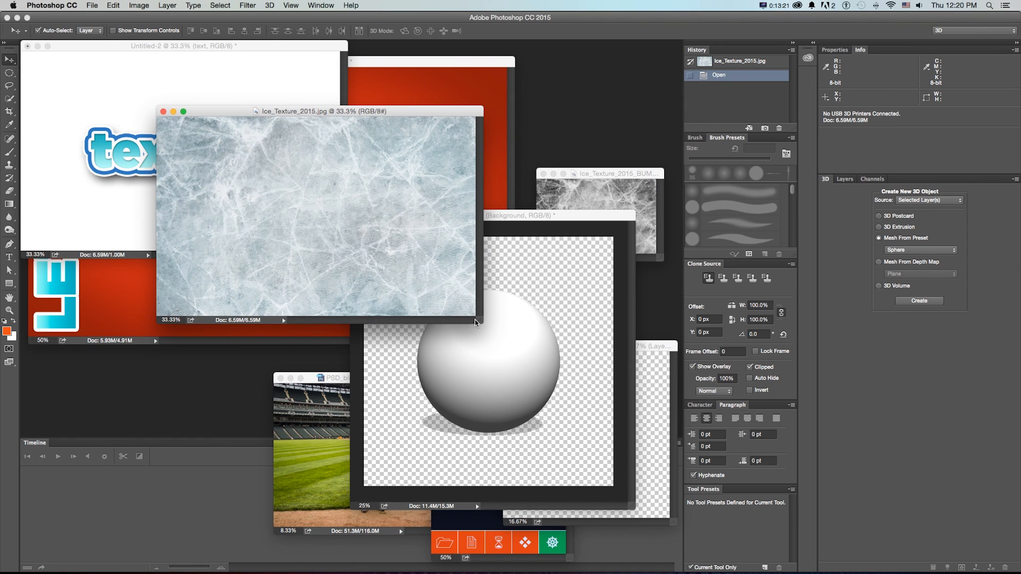
Step: Arrange Ice_Texture_2015.jpg and its BUMP png side by side and check the Black & White adjustment
{"action": "left_click_drag", "start_coordinate": [319, 111], "coordinate": [338, 111]}
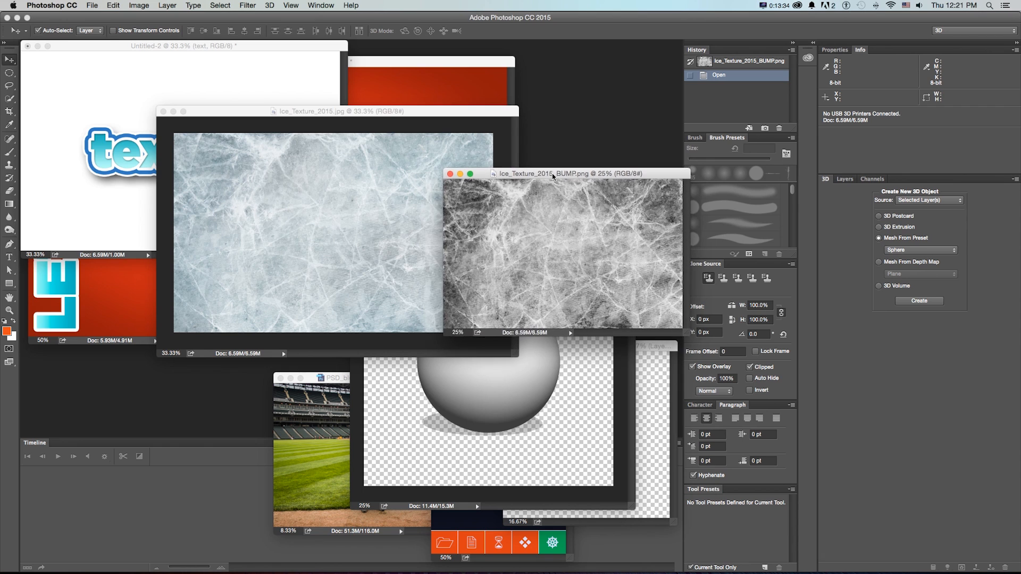
{"action": "left_click_drag", "start_coordinate": [552, 174], "coordinate": [549, 169]}
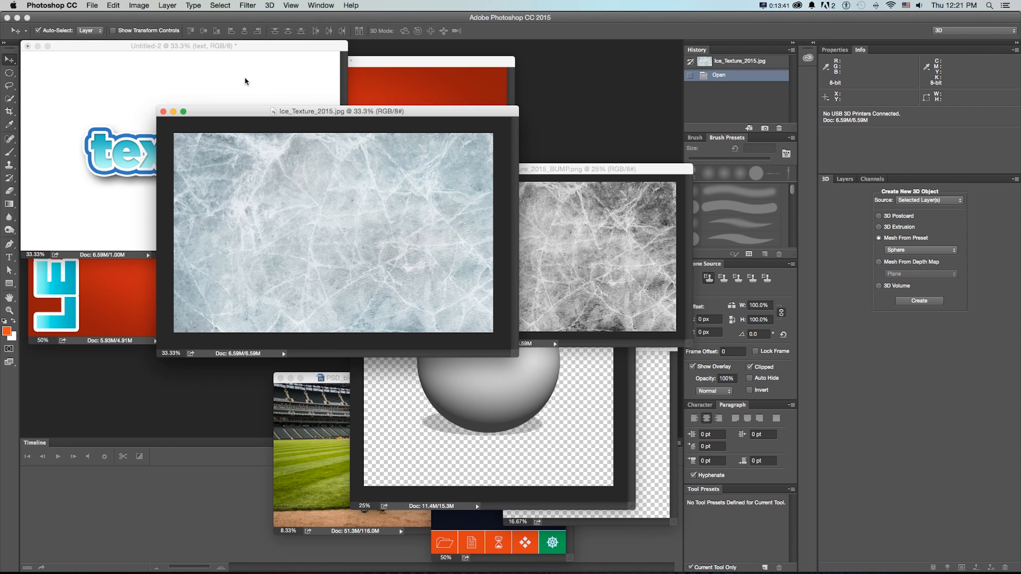
{"action": "left_click", "coordinate": [138, 6]}
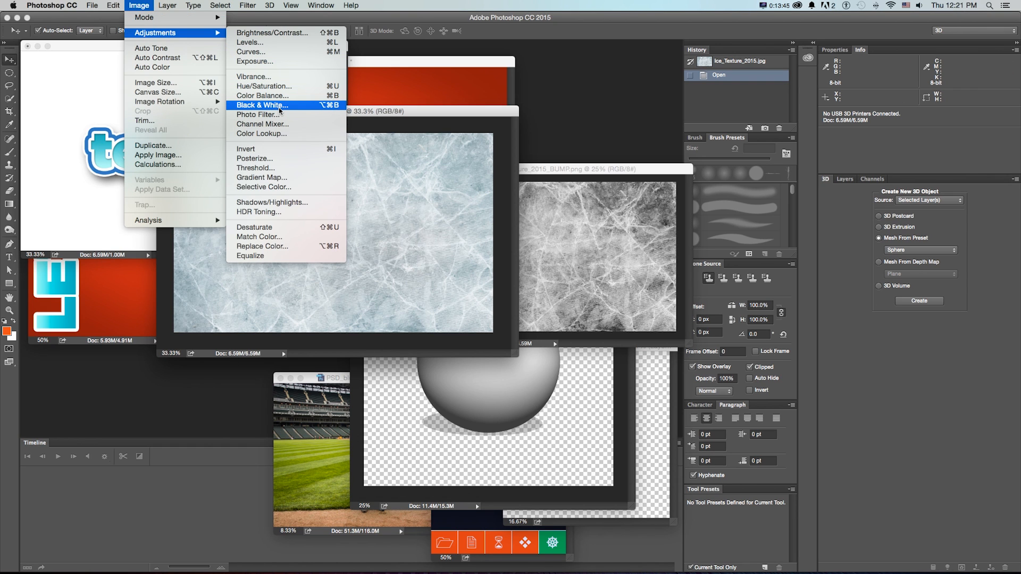
{"action": "left_click", "coordinate": [261, 105]}
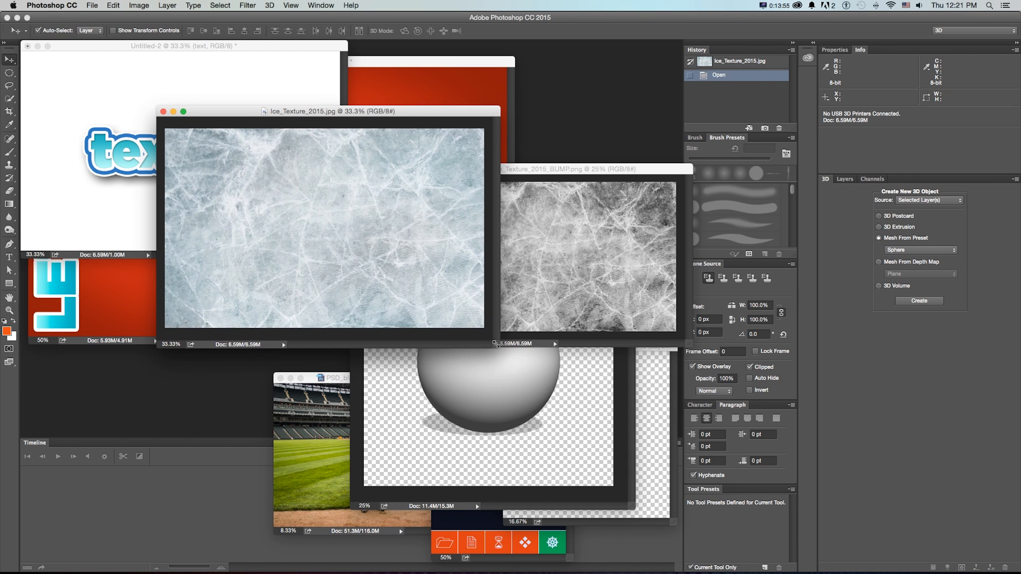
{"action": "mouse_move", "coordinate": [559, 251]}
{"action": "type", "text": "20"}
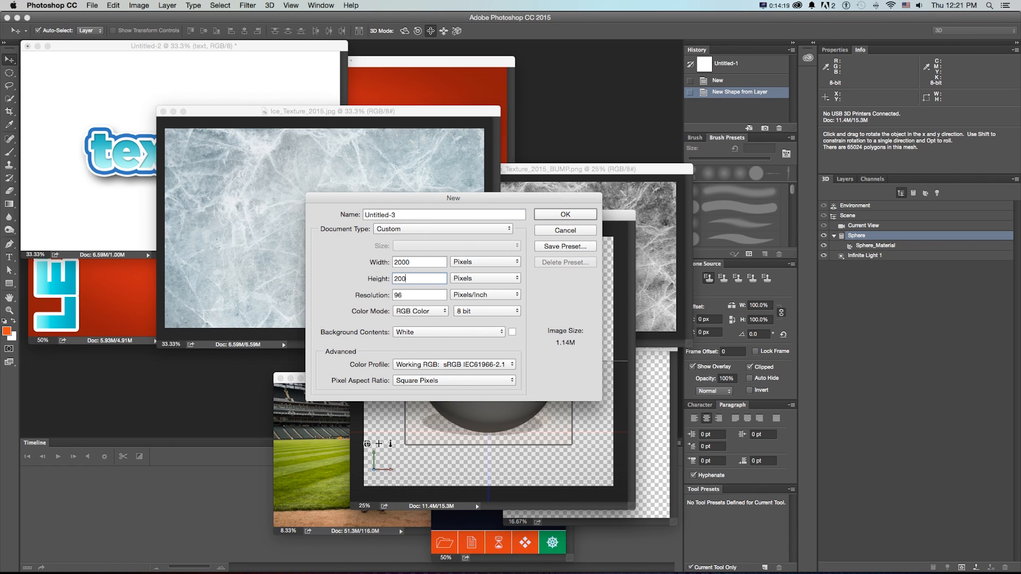
Step: Create a new 2000 by 2000 px document and bring it into view
{"action": "type", "text": "0"}
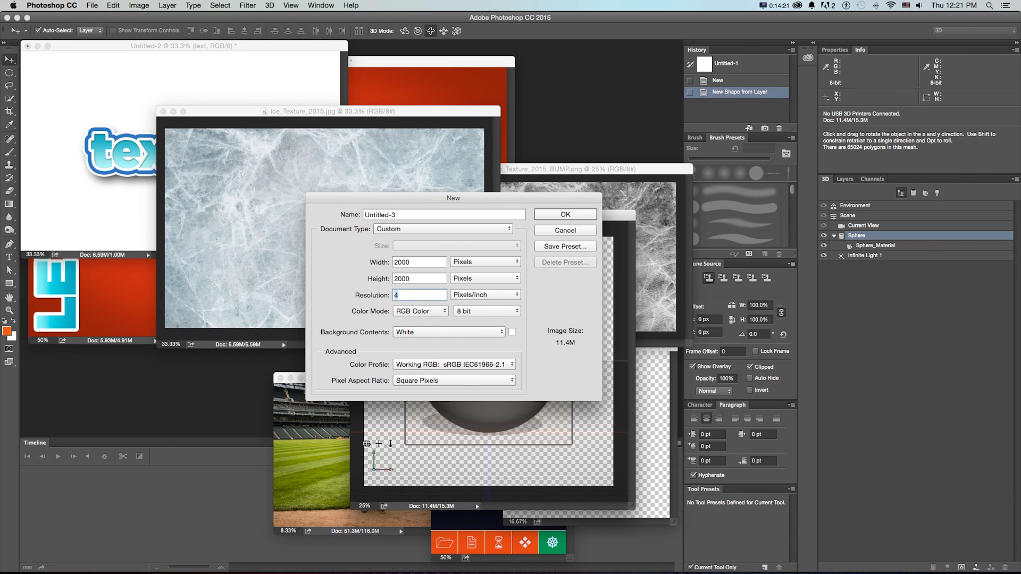
{"action": "left_click", "coordinate": [564, 213]}
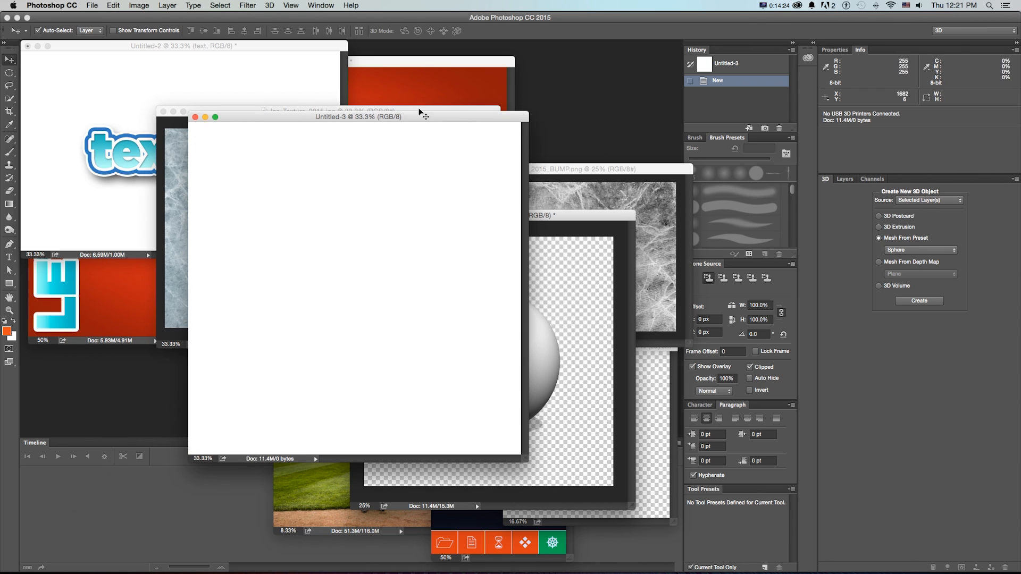
{"action": "left_click_drag", "start_coordinate": [358, 117], "coordinate": [389, 176]}
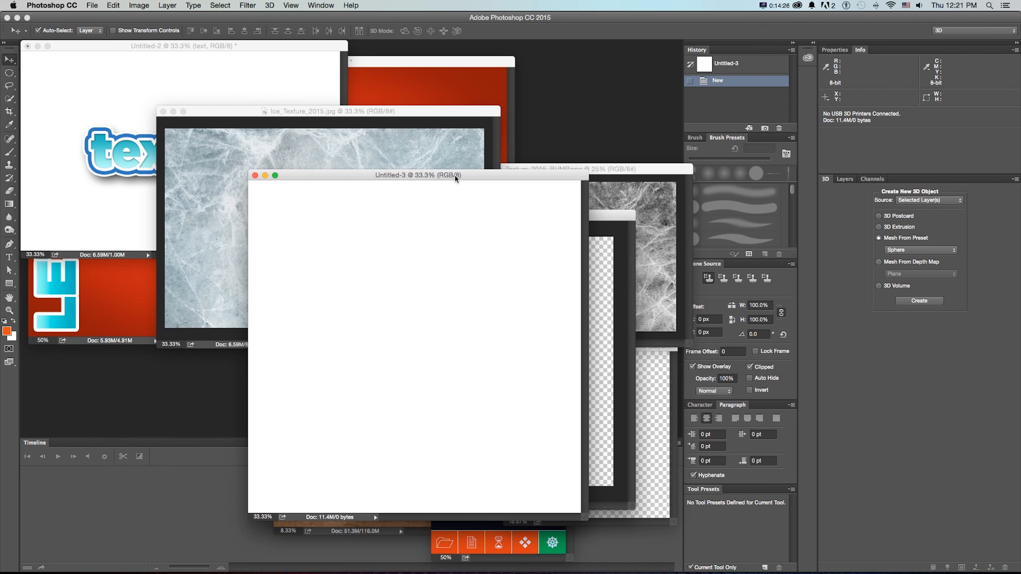
{"action": "mouse_move", "coordinate": [827, 181]}
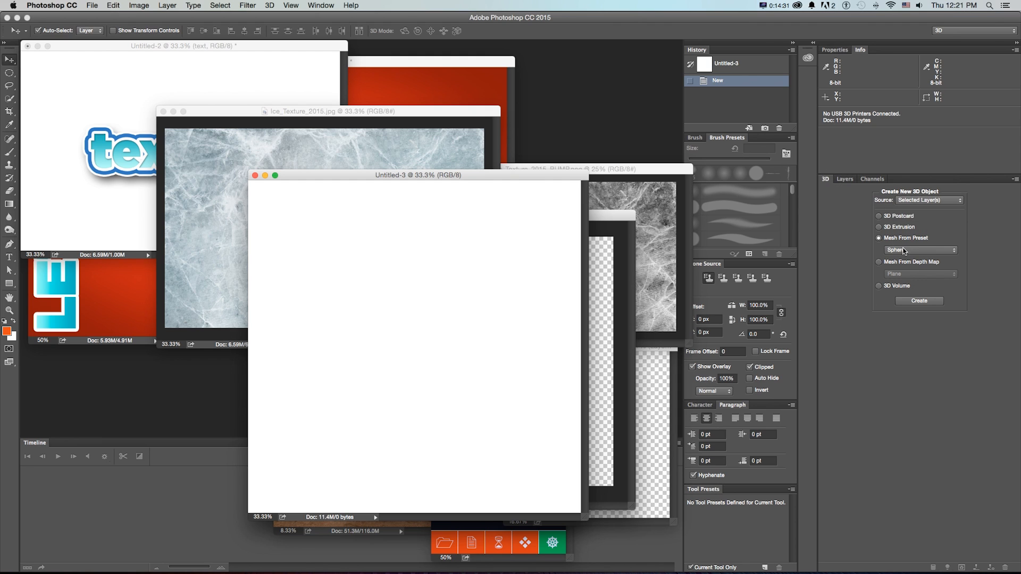
Step: Convert the blank document into a 3D sphere via Mesh From Preset
{"action": "left_click", "coordinate": [918, 249]}
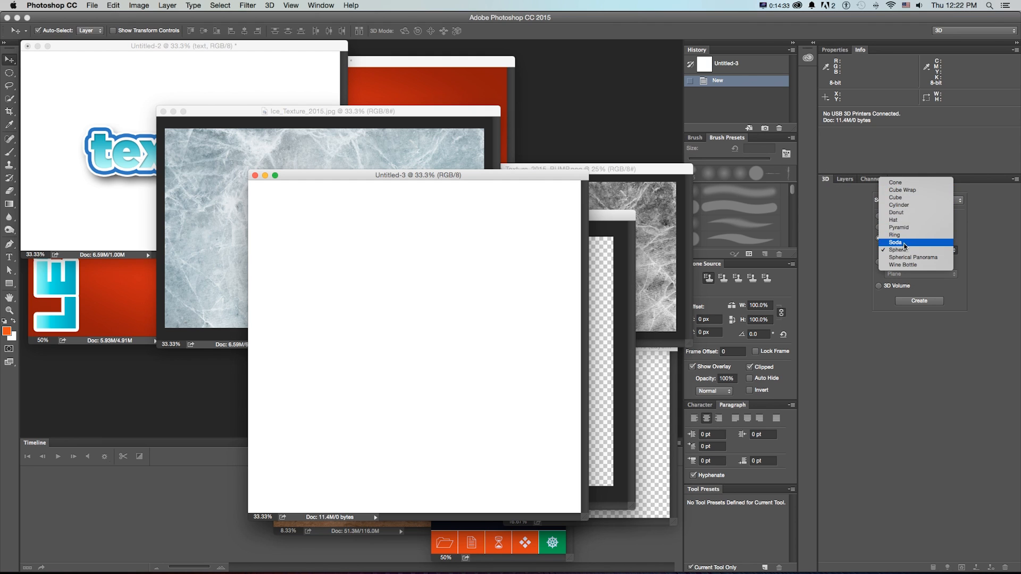
{"action": "left_click", "coordinate": [919, 249]}
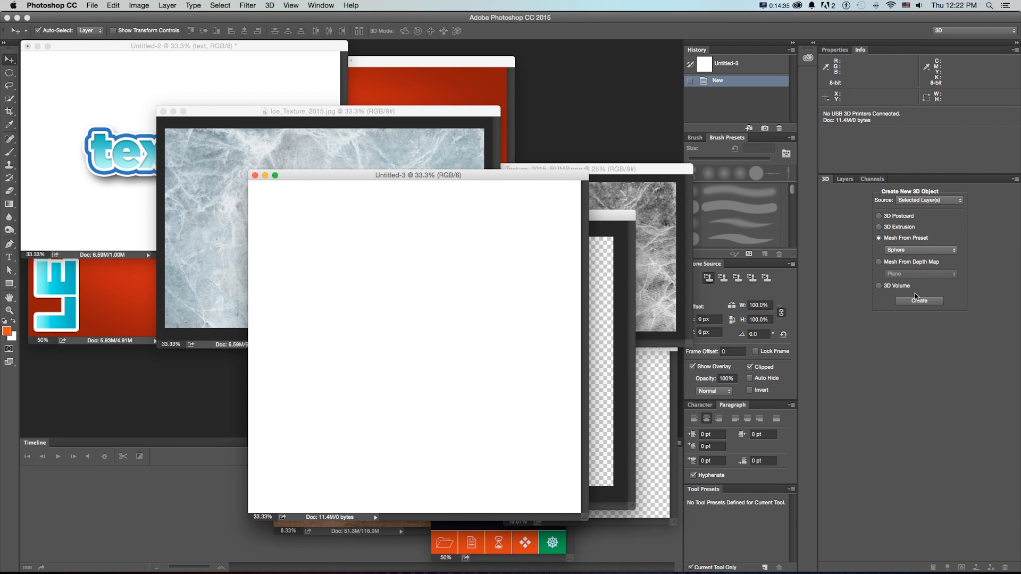
{"action": "left_click", "coordinate": [919, 300]}
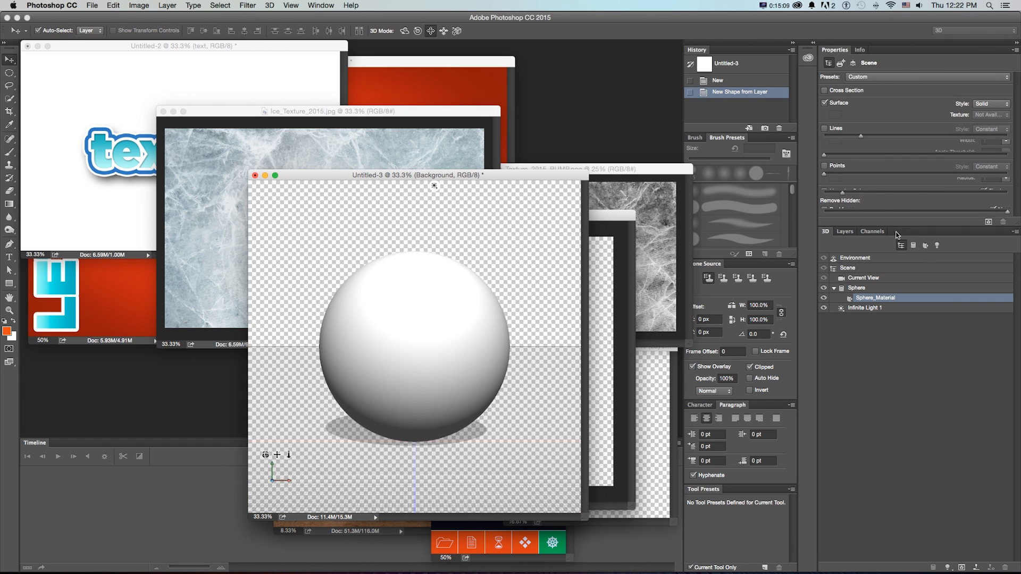
Step: Load the ice texture into Sphere_Material's Diffuse slot
{"action": "left_click", "coordinate": [875, 297]}
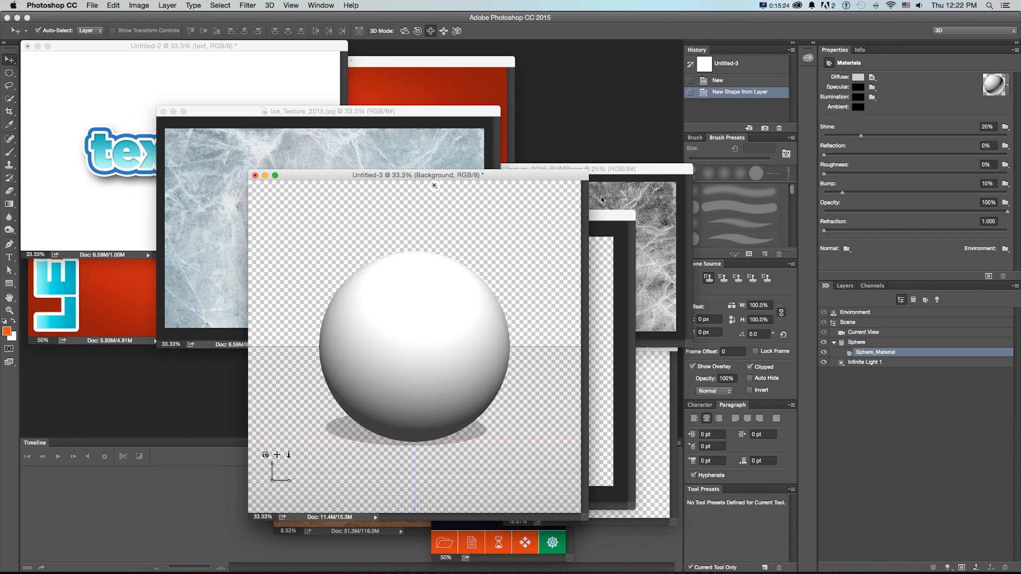
{"action": "left_click", "coordinate": [872, 77]}
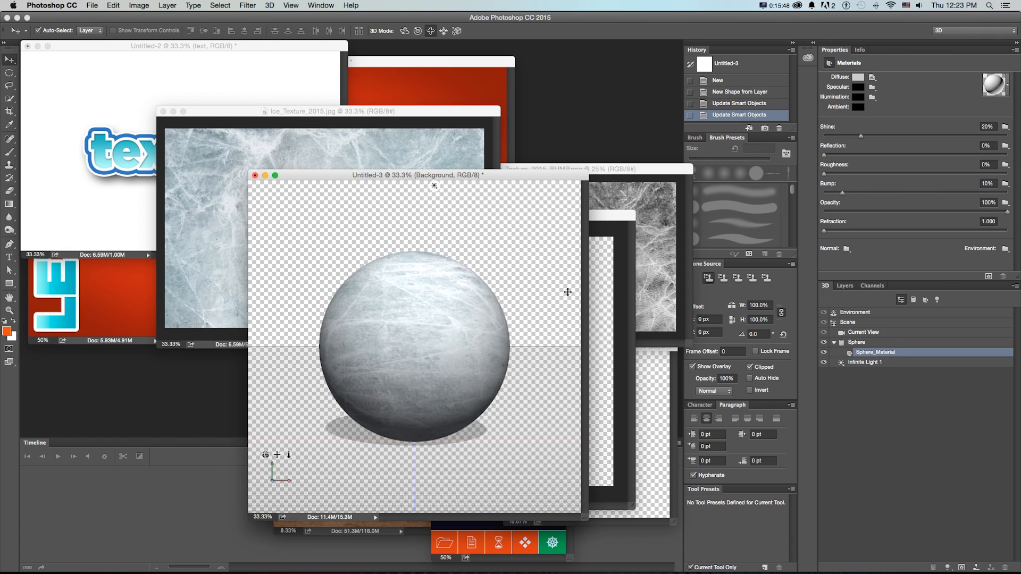
{"action": "left_click", "coordinate": [863, 332]}
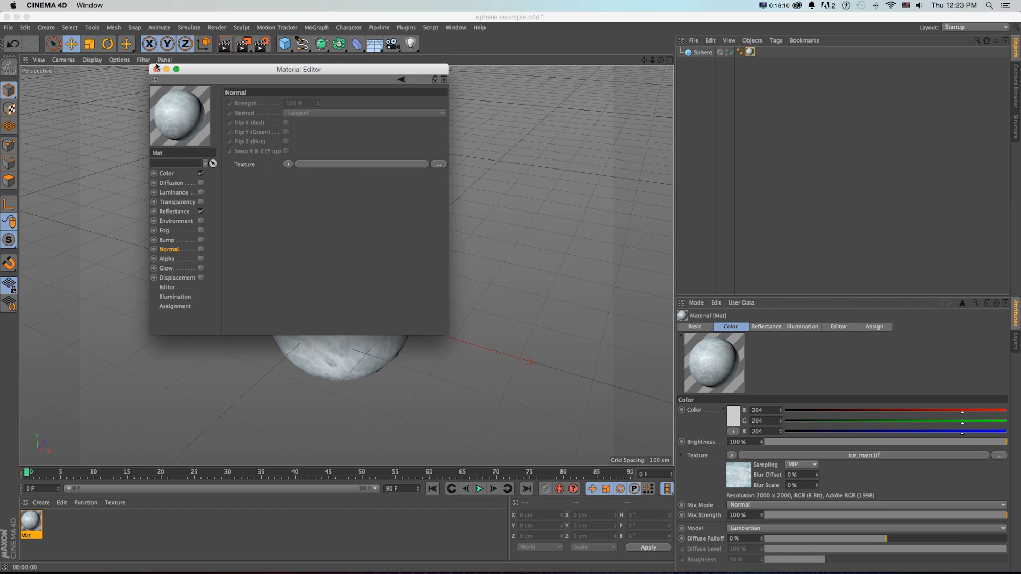
Step: Close the Material Editor and run an interactive render region of the ice sphere
{"action": "left_click", "coordinate": [156, 69]}
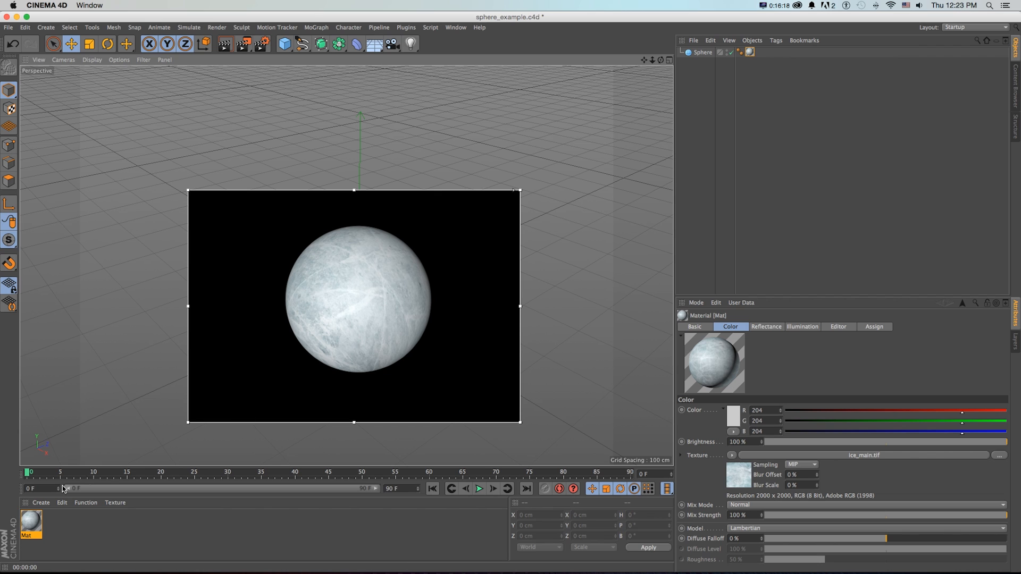
{"action": "double_click", "coordinate": [30, 521]}
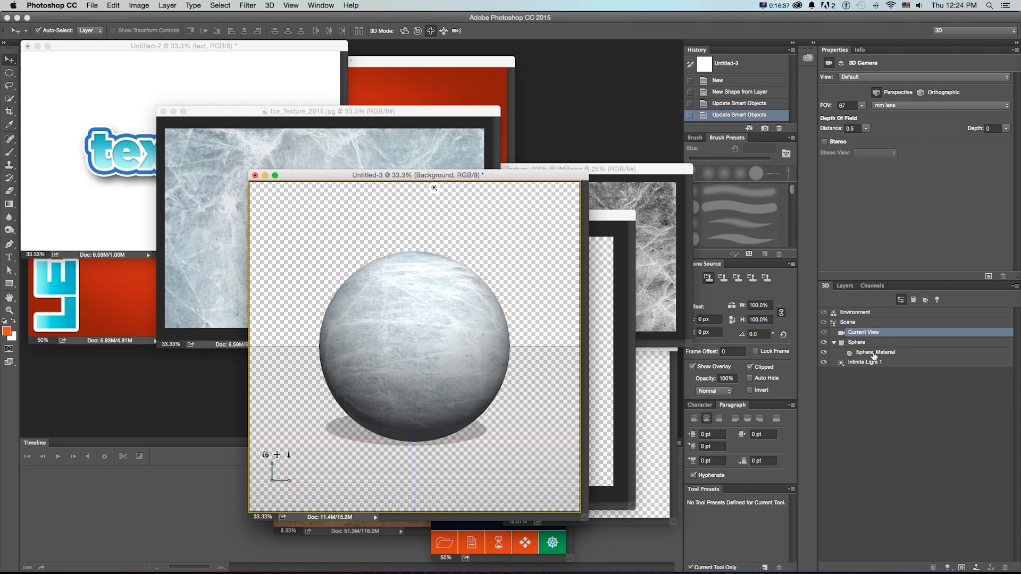
{"action": "left_click", "coordinate": [874, 352]}
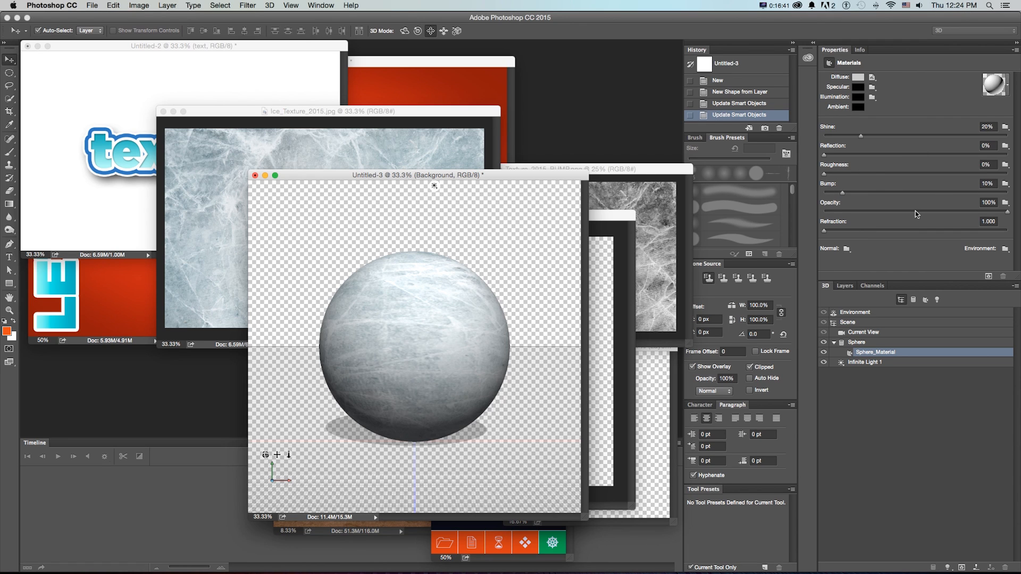
{"action": "left_click", "coordinate": [1005, 183]}
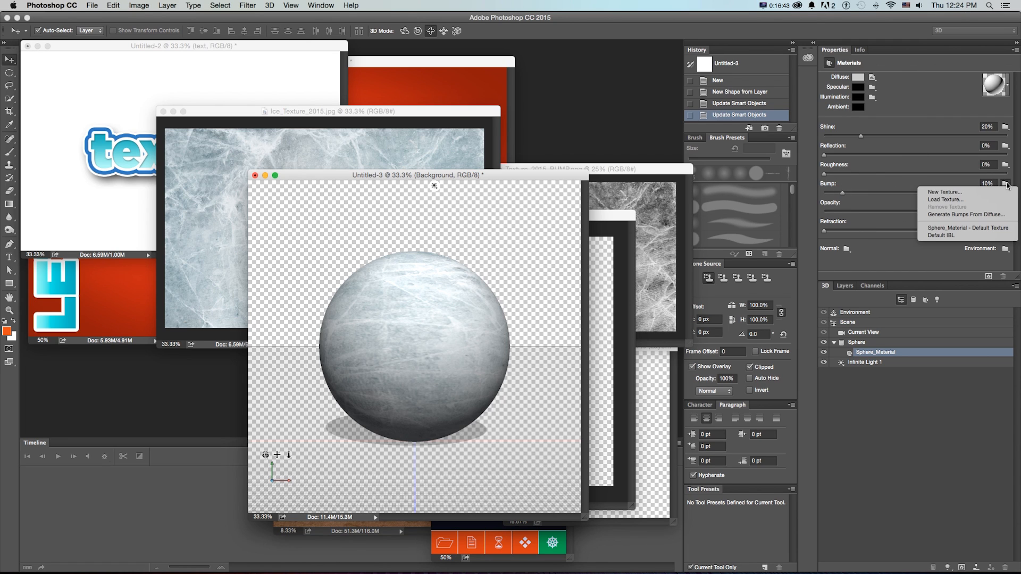
{"action": "mouse_move", "coordinate": [936, 214]}
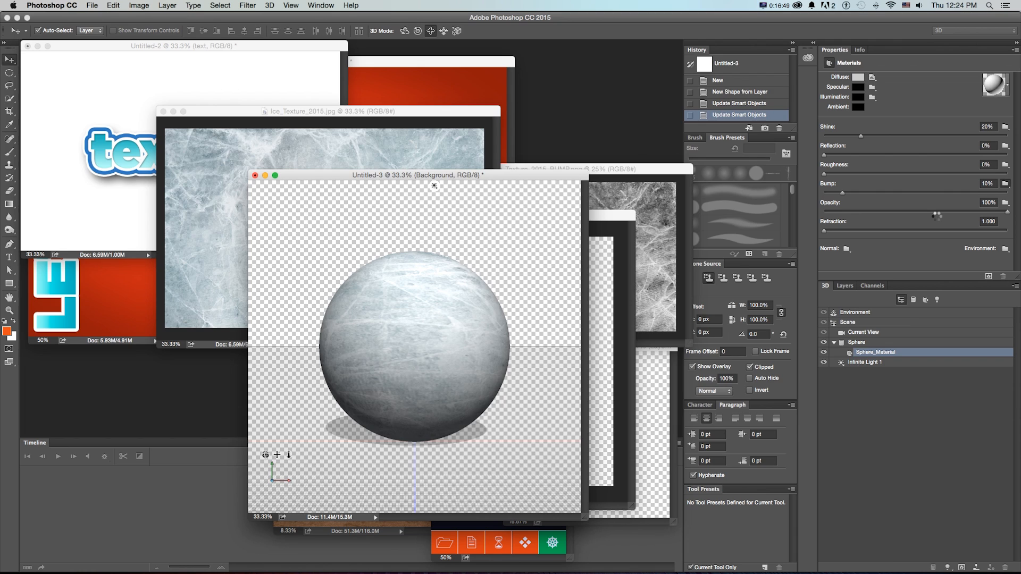
{"action": "left_click", "coordinate": [1011, 184]}
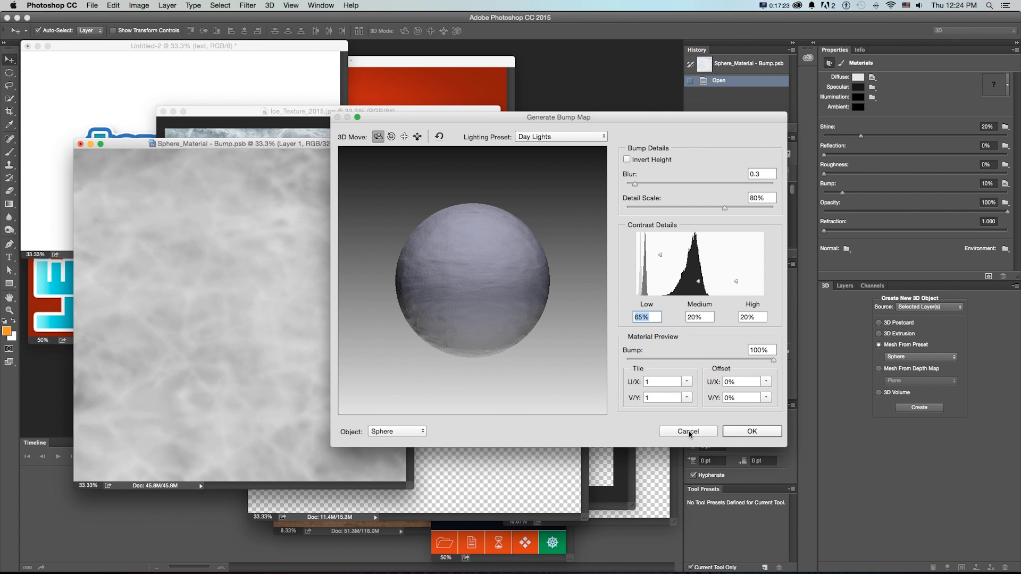
{"action": "left_click", "coordinate": [752, 431]}
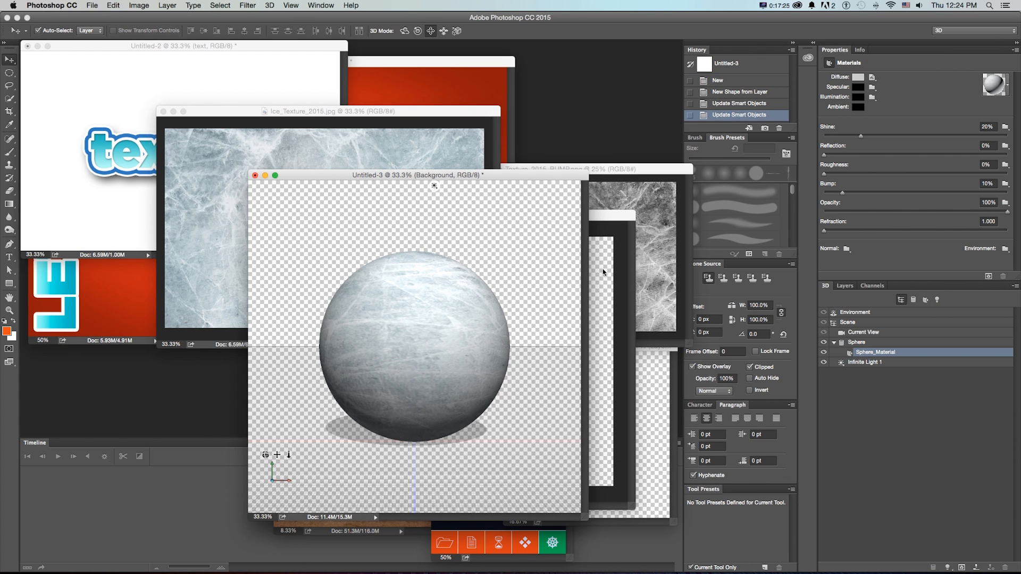
Step: Generate normals from the diffuse texture with blur, inspect the relief, and close the normal document
{"action": "left_click", "coordinate": [847, 249]}
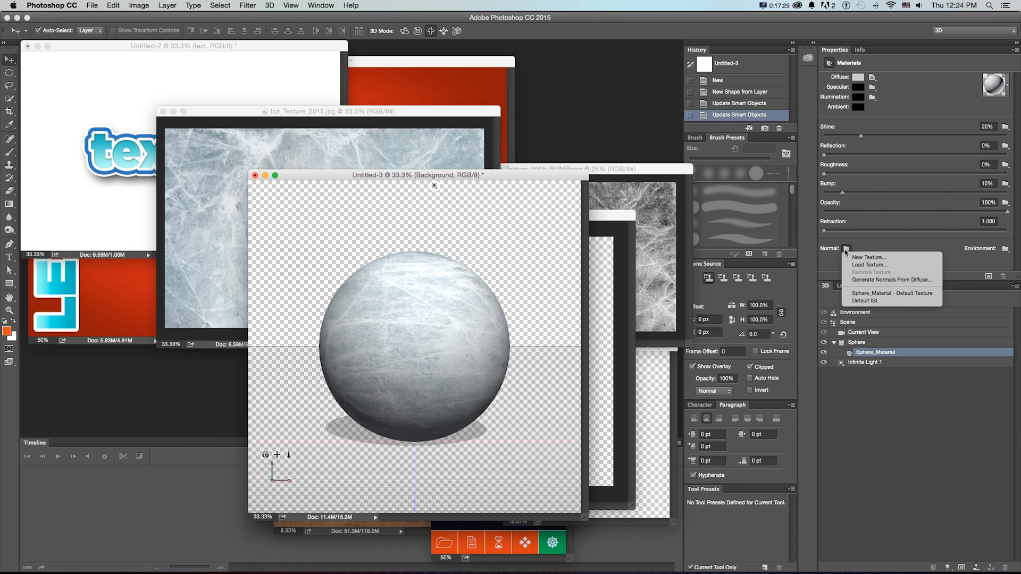
{"action": "mouse_move", "coordinate": [890, 279]}
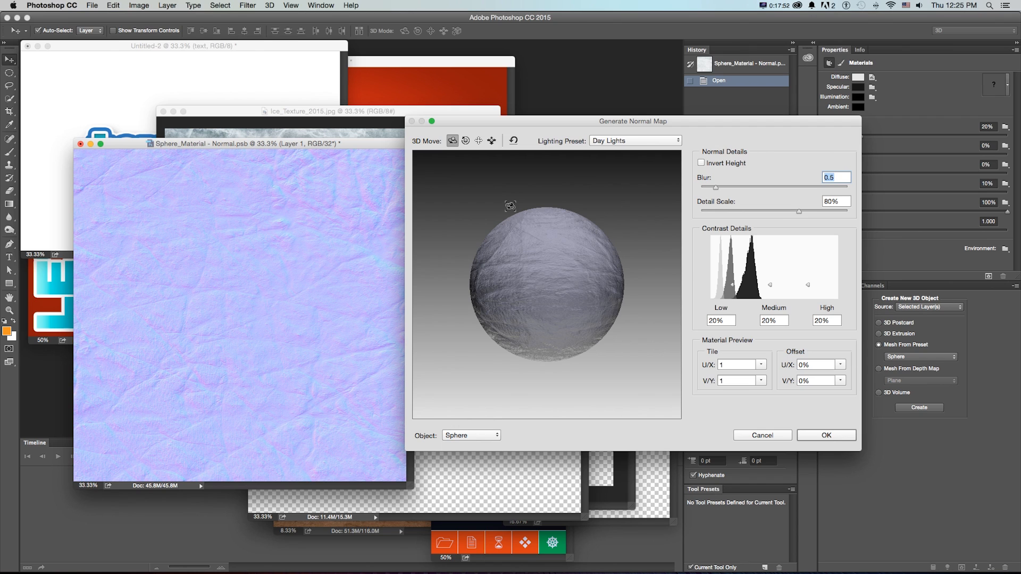
{"action": "left_click_drag", "start_coordinate": [774, 285], "coordinate": [769, 261]}
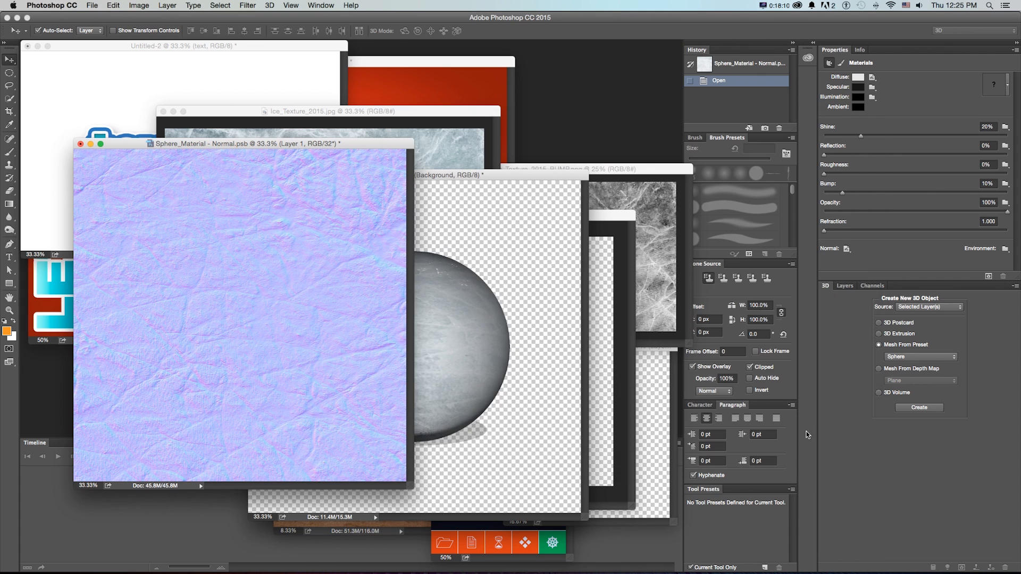
{"action": "left_click", "coordinate": [918, 407]}
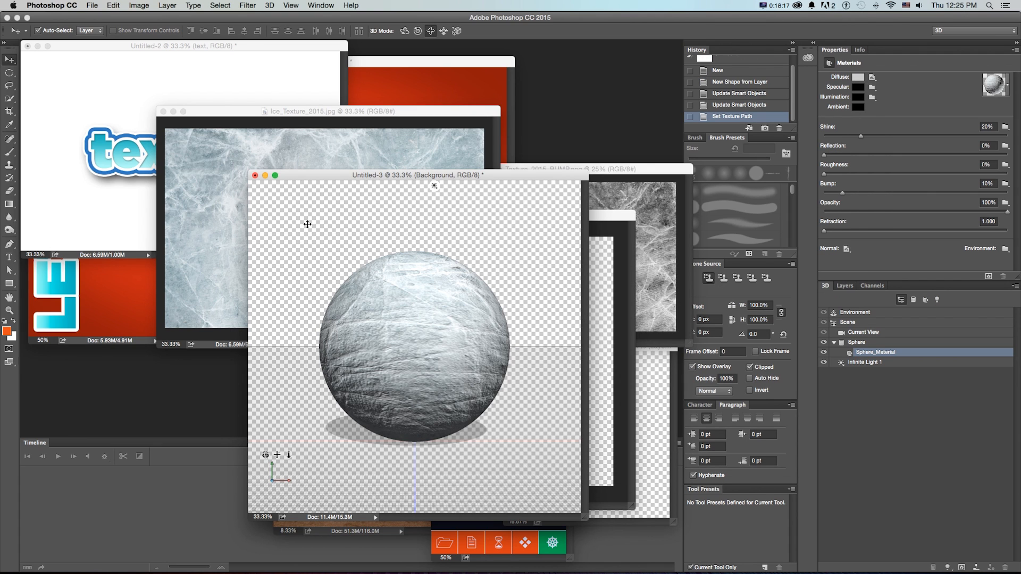
Step: Reselect Sphere_Material and open its diffuse texture for editing
{"action": "left_click", "coordinate": [864, 332]}
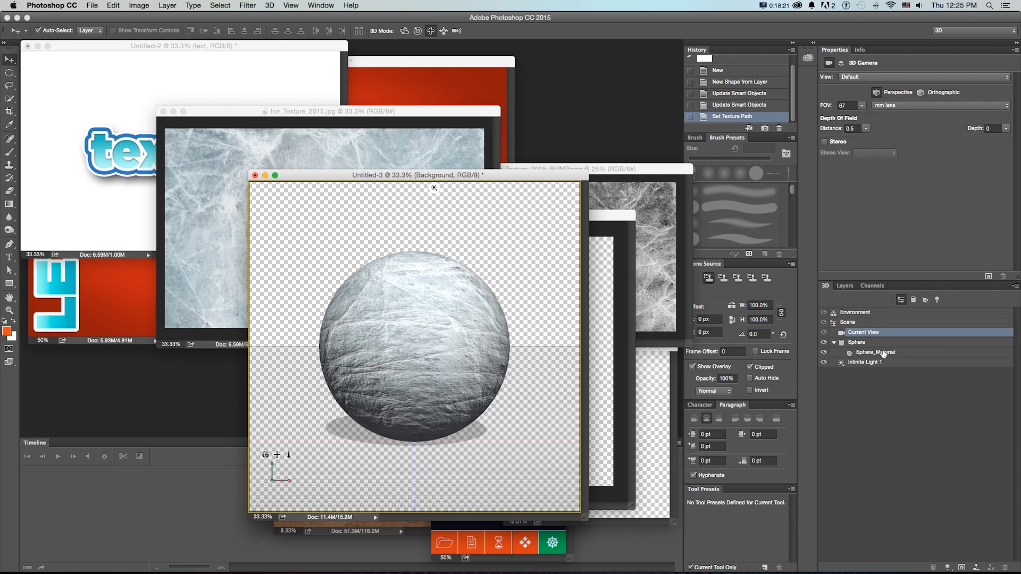
{"action": "left_click", "coordinate": [876, 352]}
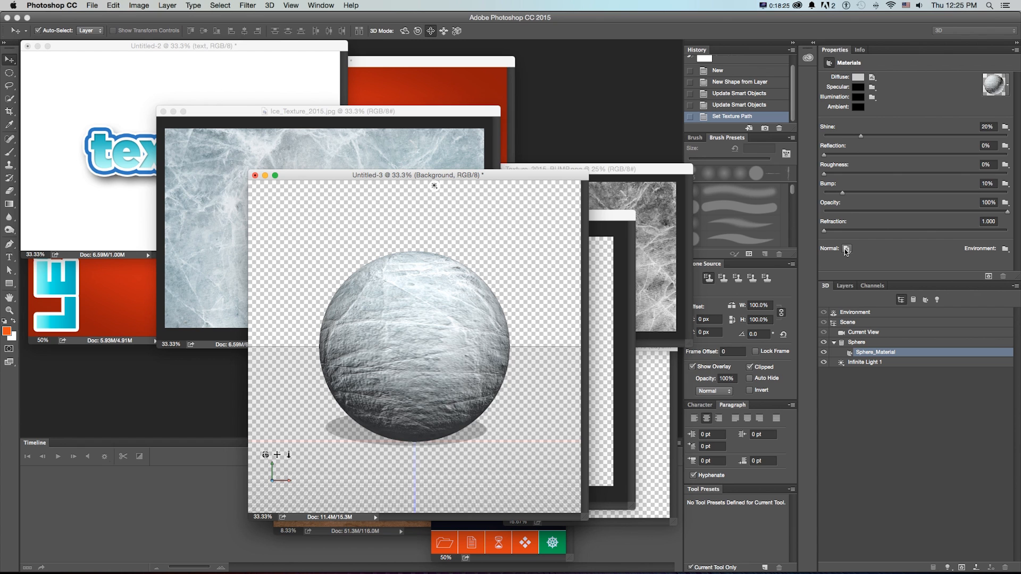
{"action": "left_click", "coordinate": [873, 77]}
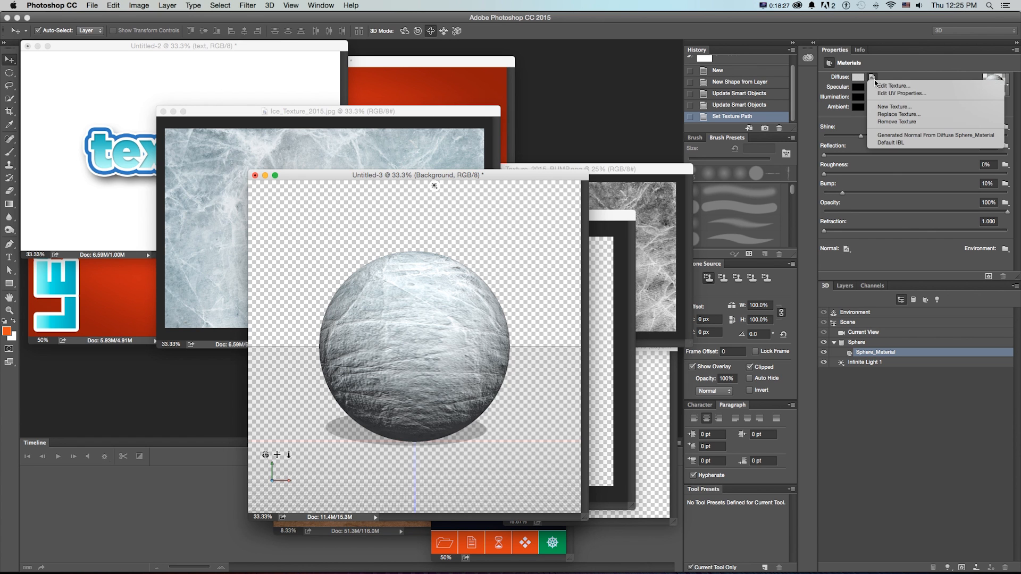
{"action": "left_click", "coordinate": [91, 5]}
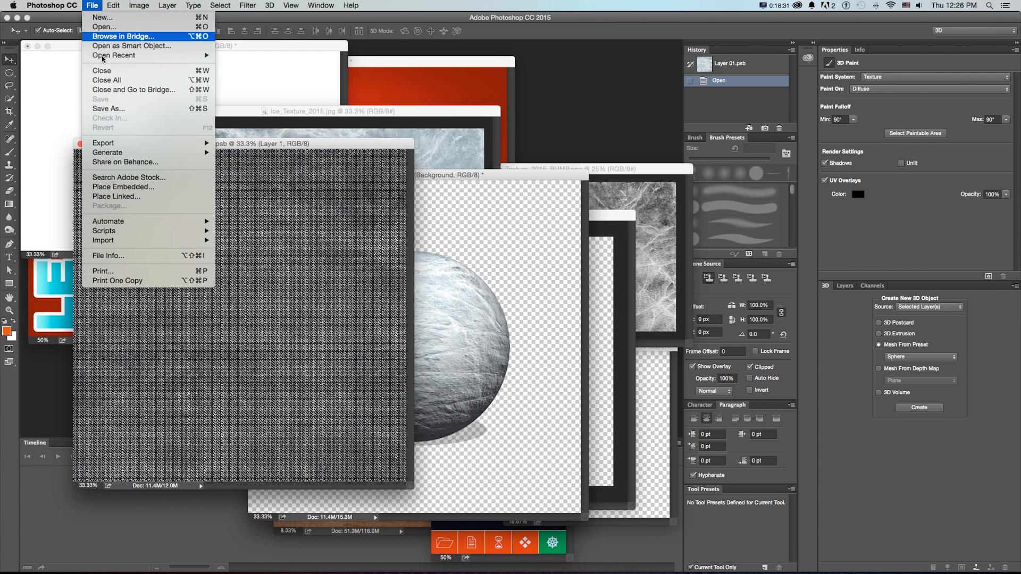
Step: Save the diffuse texture as ice_main.tif in TIFF format
{"action": "left_click", "coordinate": [108, 108]}
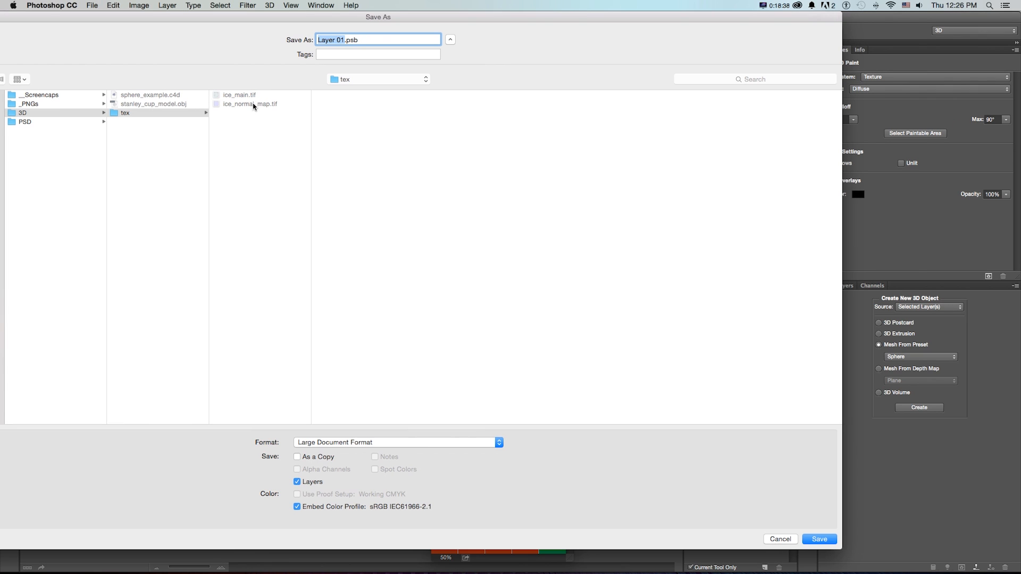
{"action": "left_click", "coordinate": [240, 95]}
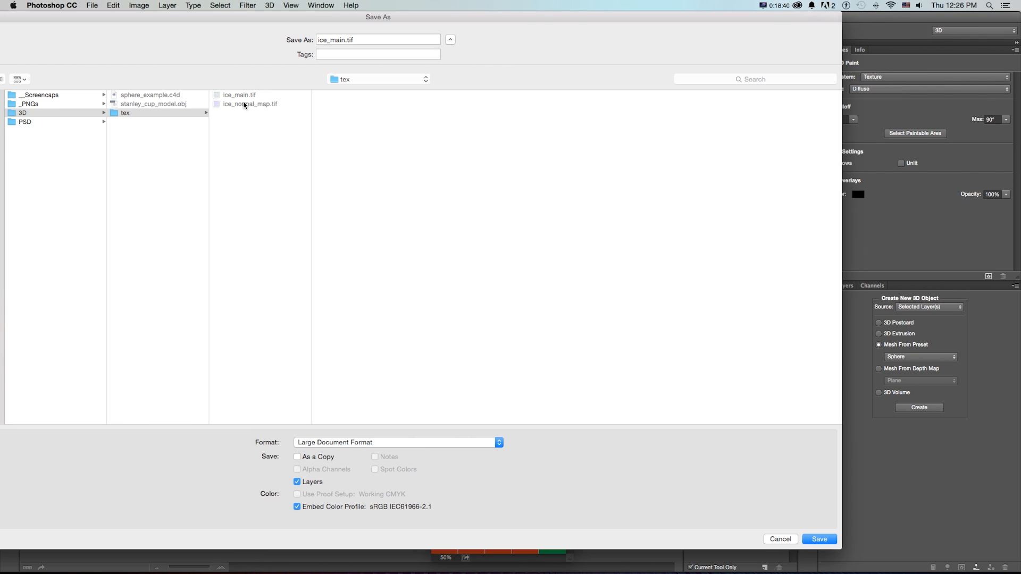
{"action": "left_click", "coordinate": [397, 442]}
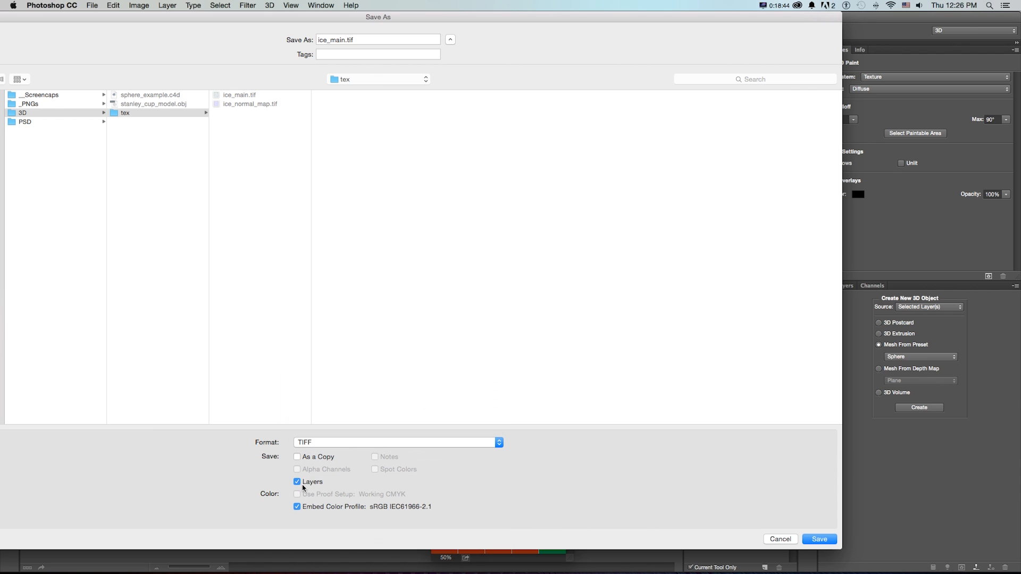
{"action": "left_click", "coordinate": [819, 539]}
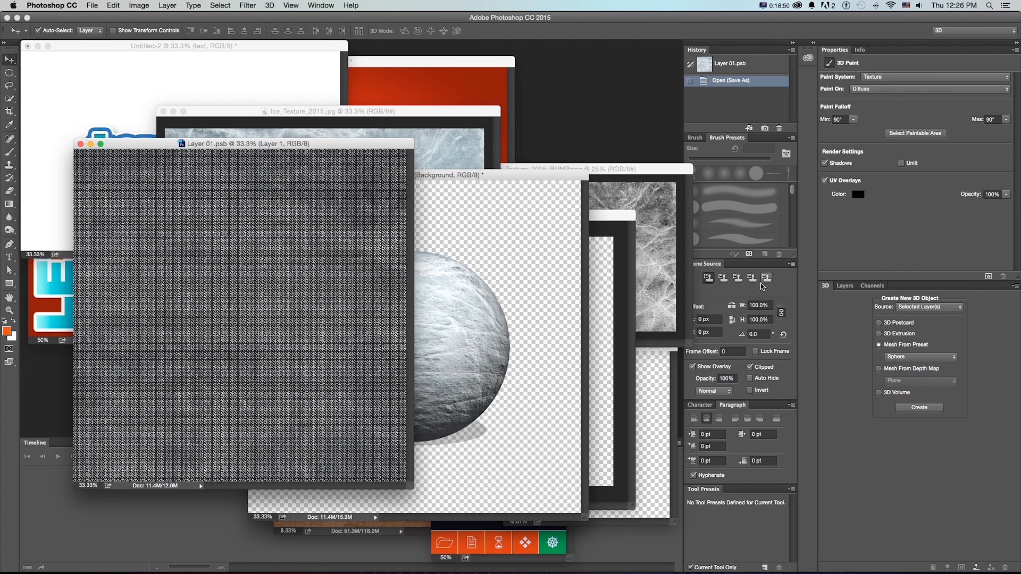
{"action": "left_click", "coordinate": [848, 249]}
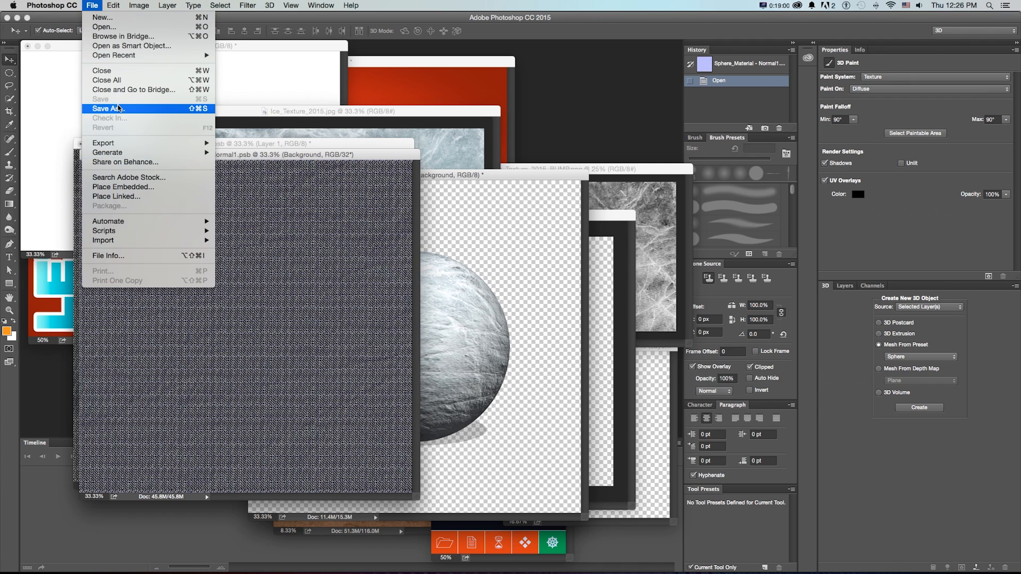
Step: Save the Sphere_Material normal map texture as its own TIFF file
{"action": "left_click", "coordinate": [107, 109]}
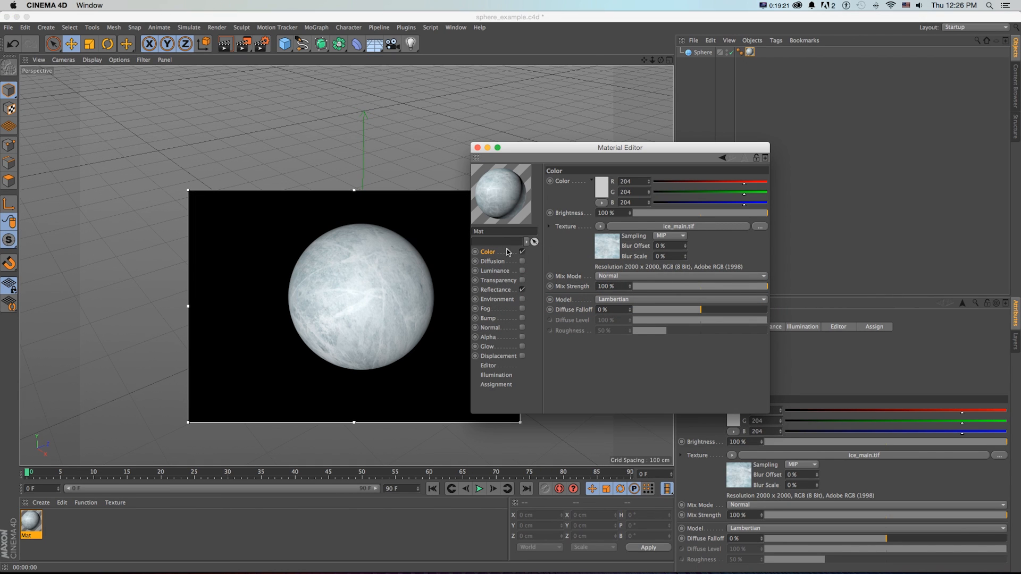
Step: Check the Color channel's ice_main.tif texture and tick the Normal channel
{"action": "left_click", "coordinate": [759, 226]}
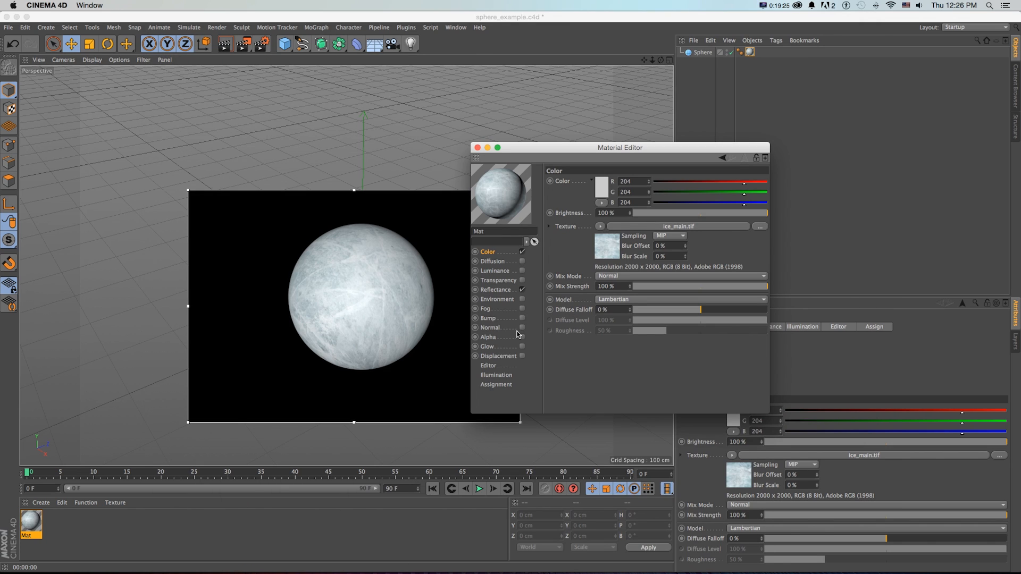
{"action": "mouse_move", "coordinate": [519, 332]}
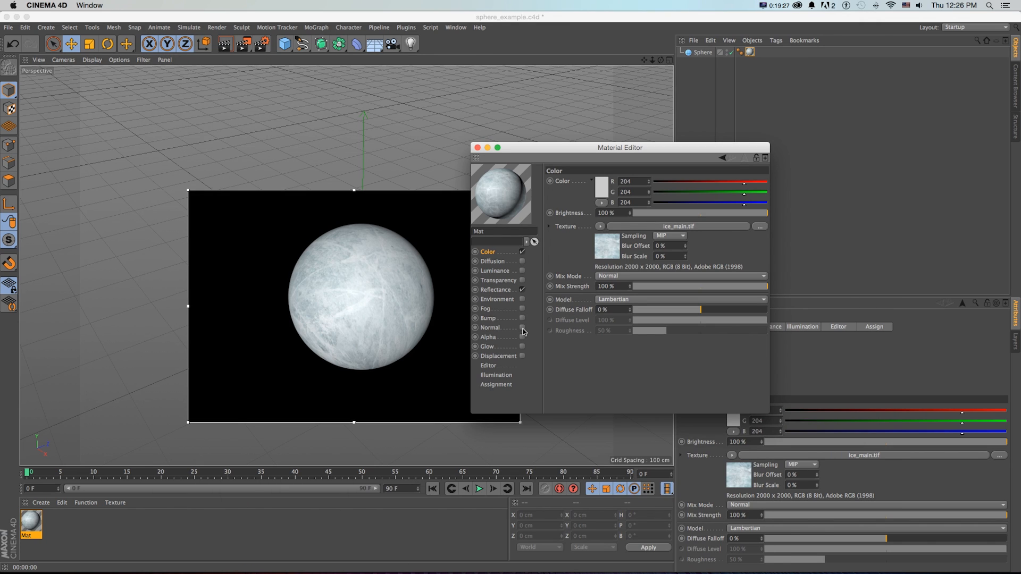
{"action": "left_click", "coordinate": [491, 326]}
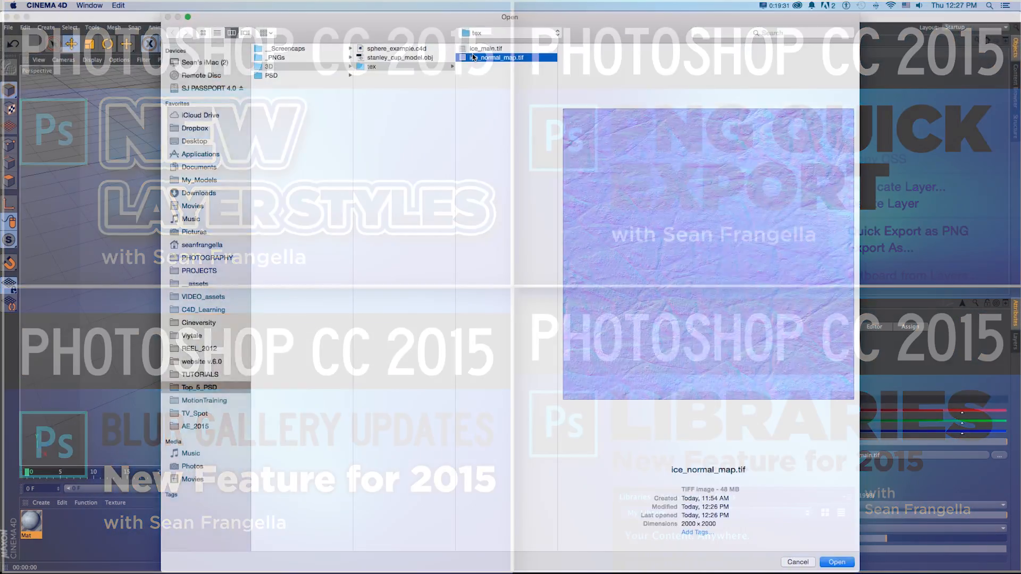
Step: Load ice_normal_map.tif as the normal texture, then enable Generate Normal Map(s) in Simplify Mesh and accept new UVs
{"action": "left_click", "coordinate": [836, 561]}
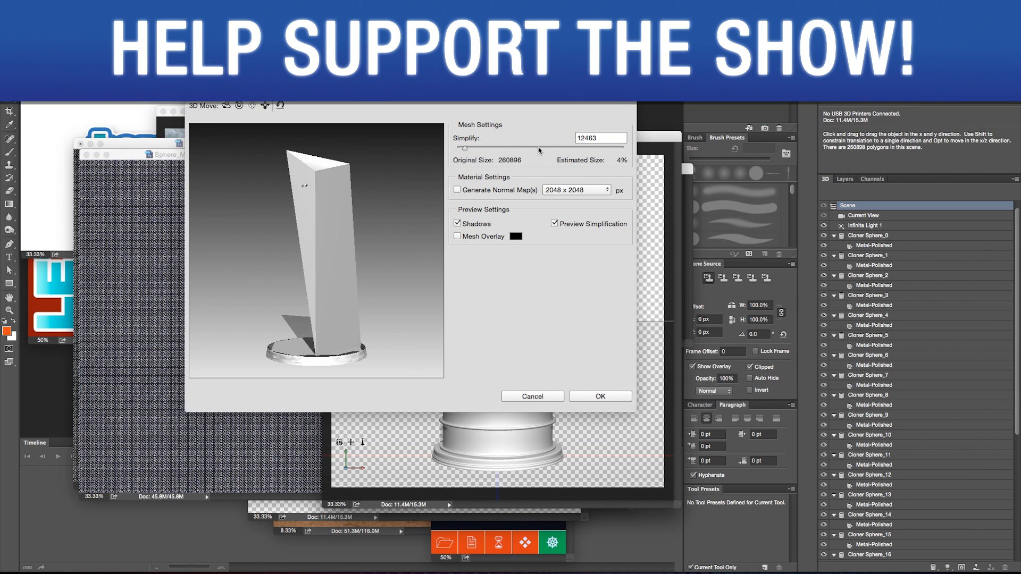
{"action": "left_click", "coordinate": [457, 190]}
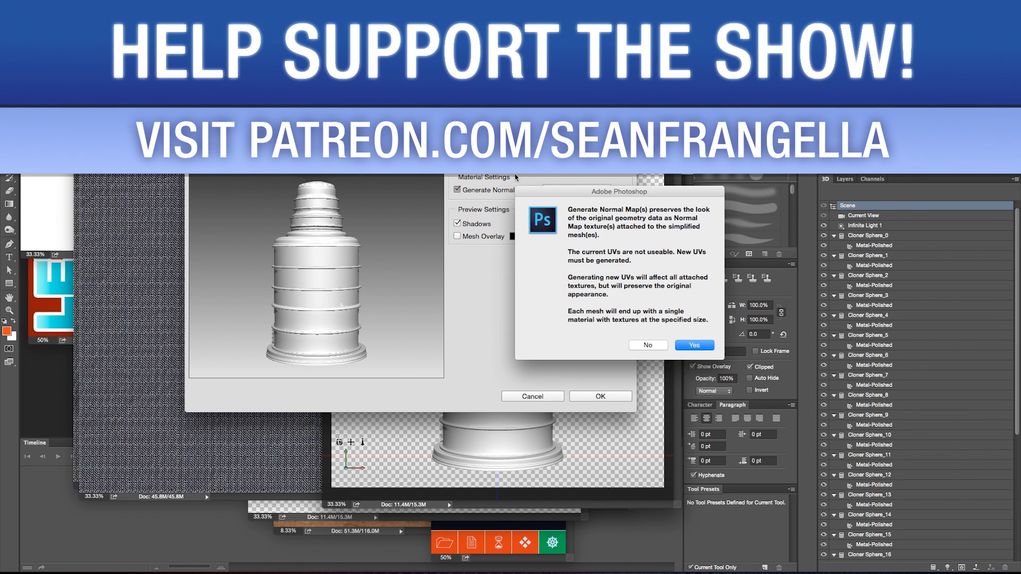
{"action": "left_click", "coordinate": [693, 345]}
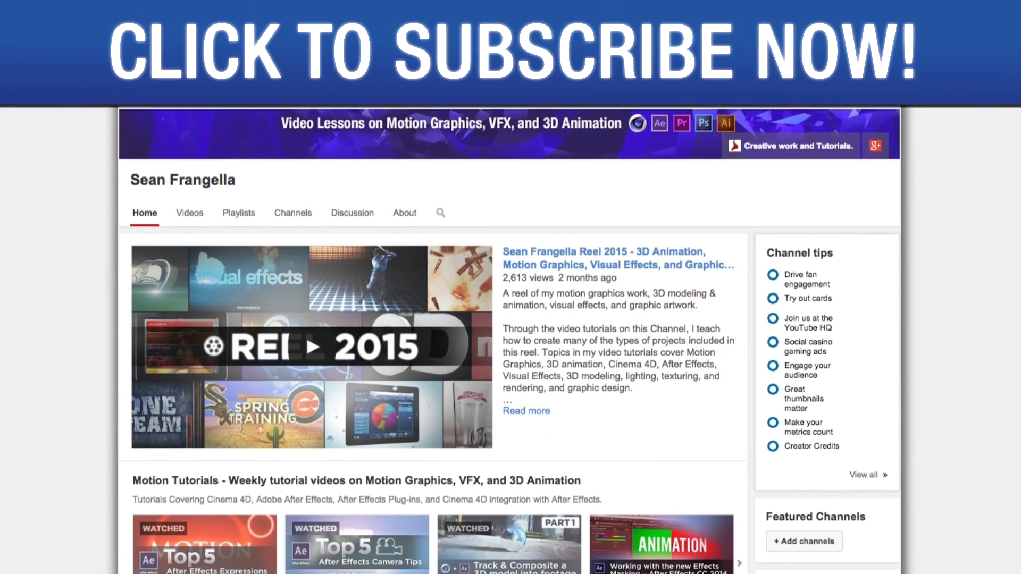
{"action": "scroll", "scroll_direction": "down", "scroll_amount": 3}
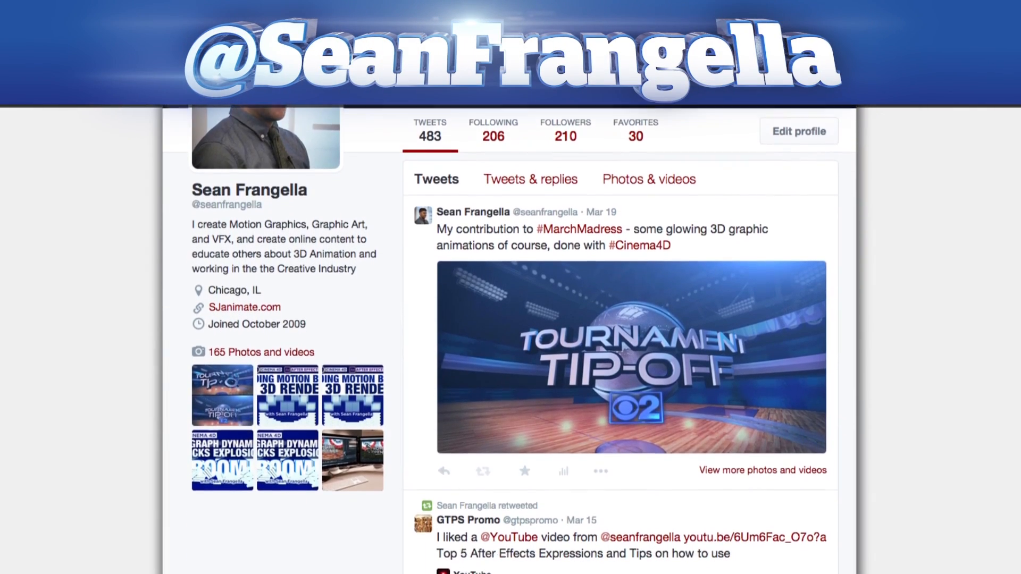
{"action": "scroll", "scroll_direction": "down", "scroll_amount": 3}
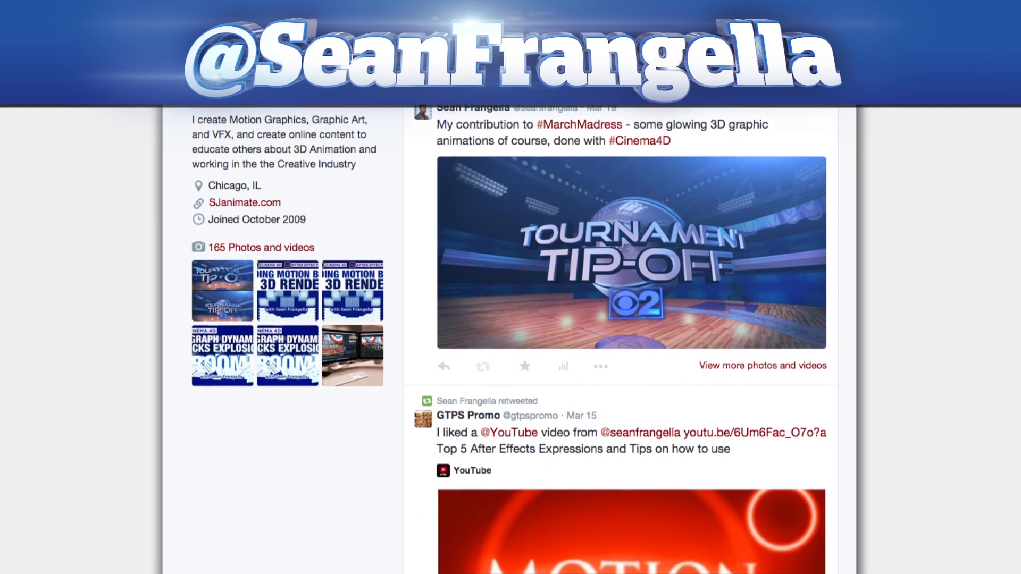
{"action": "scroll", "scroll_direction": "down", "scroll_amount": 3}
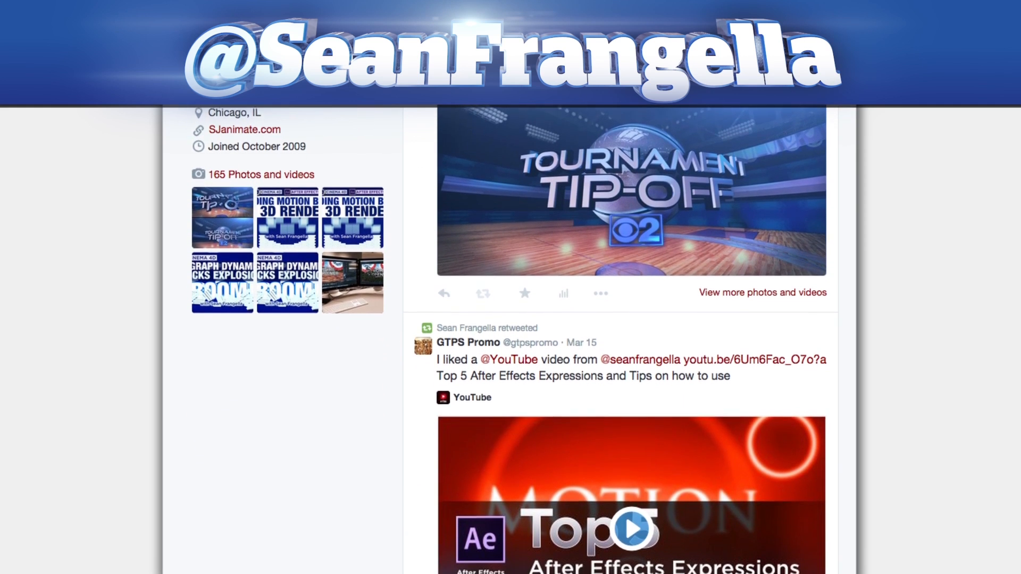